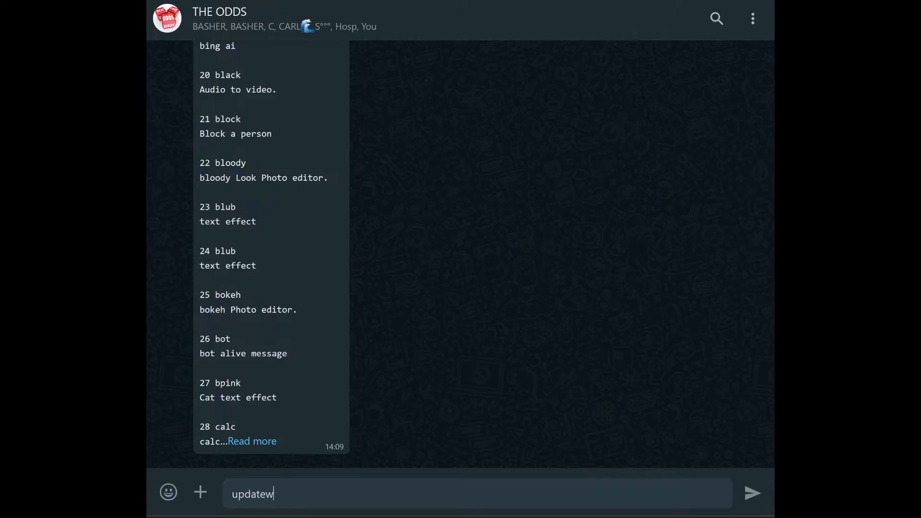
# Step: Send 'update' then 'update now', with the bot replying it is already up-to-date
pyautogui.press('Backspace')
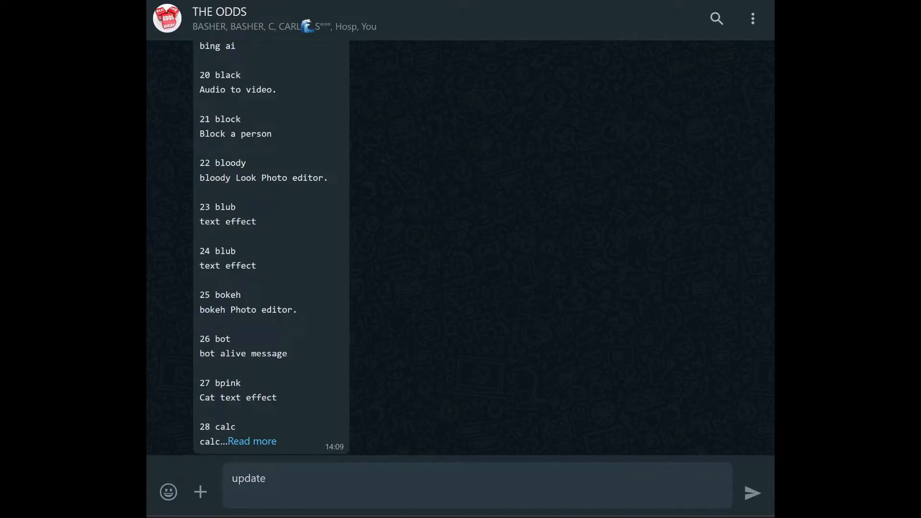
pyautogui.click(752, 493)
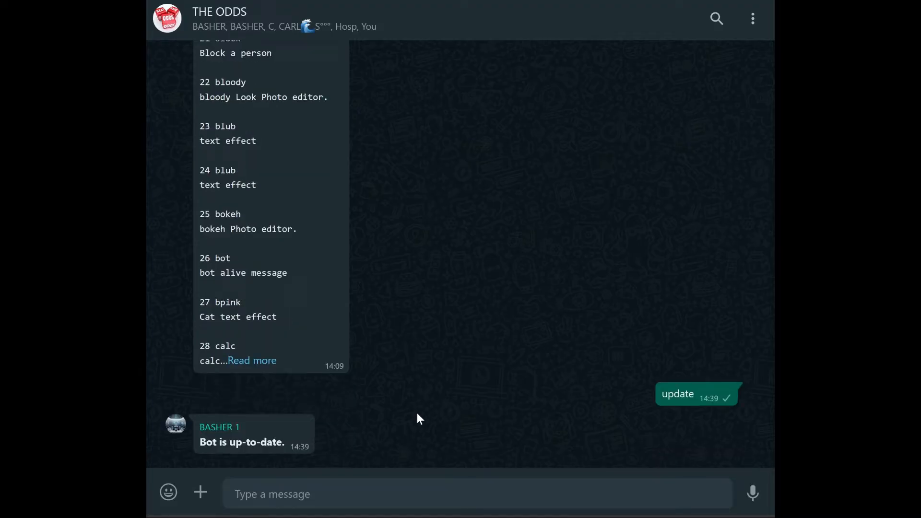
pyautogui.write('updat')
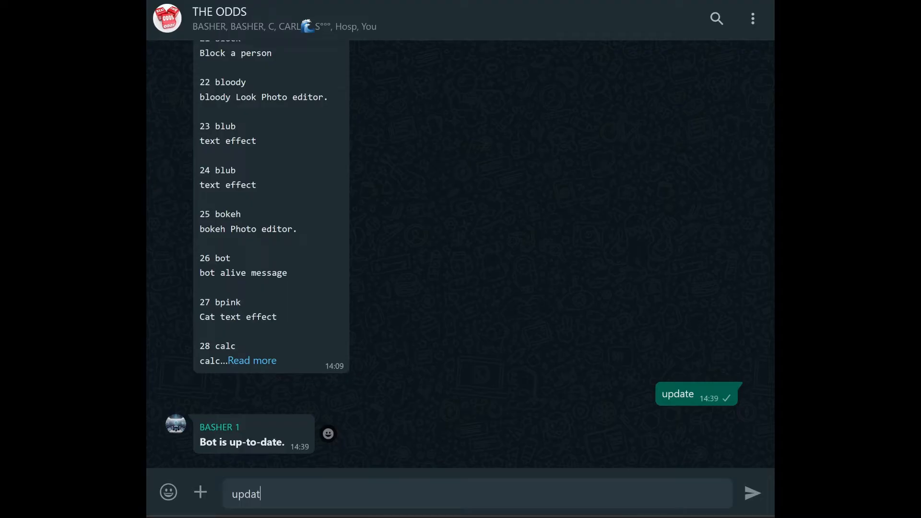
pyautogui.click(752, 494)
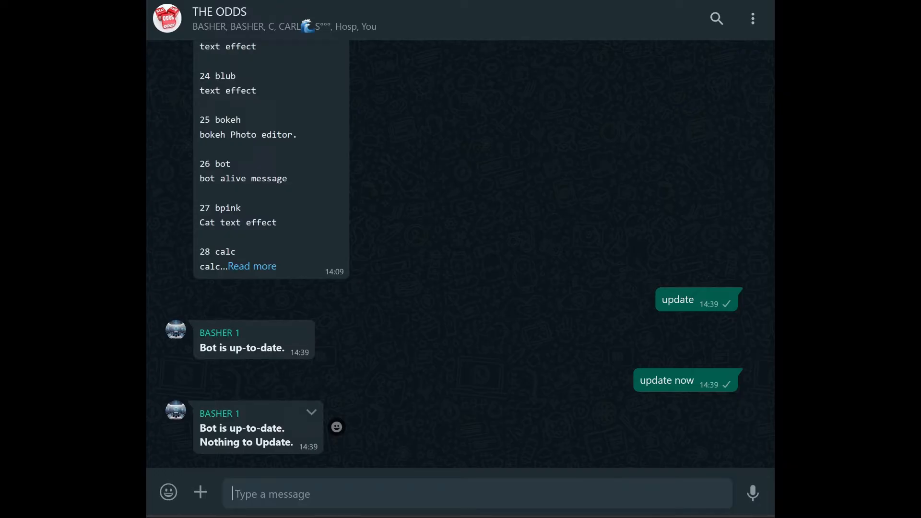
pyautogui.doubleClick(241, 435)
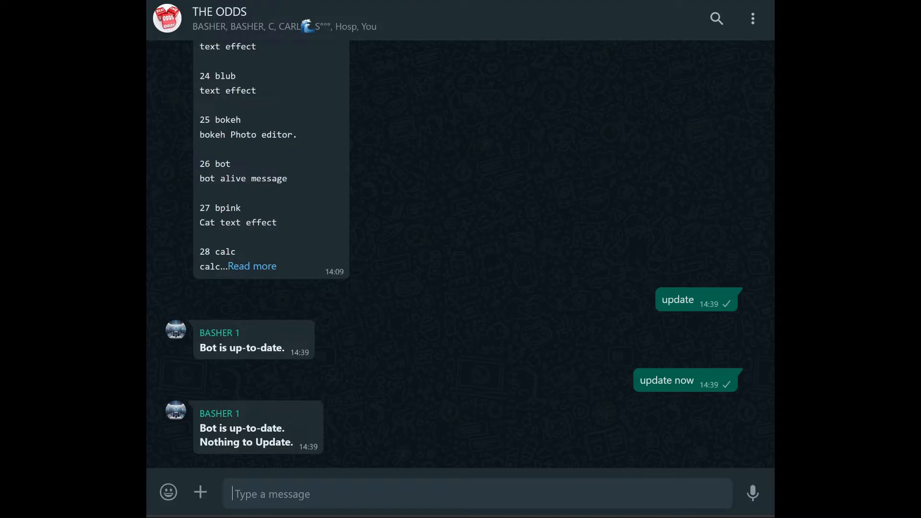
pyautogui.write('check descrip')
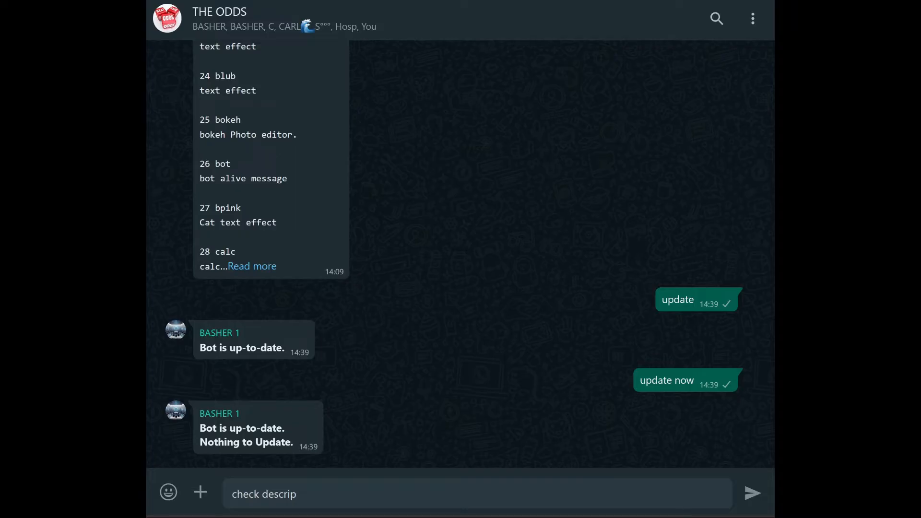
pyautogui.write('tion box,,,,')
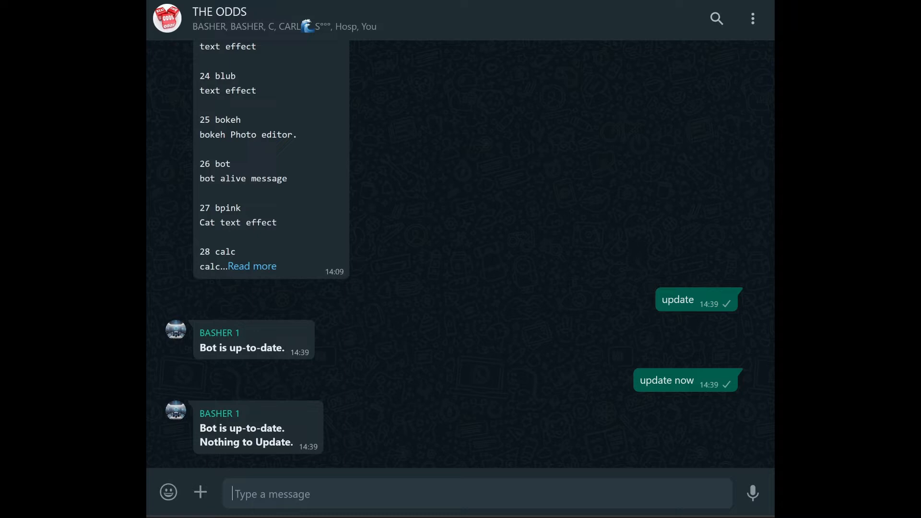
# Step: Send 'tag all' so the bot mentions all six members, then draft an '@C Tel' mention
pyautogui.write('ta')
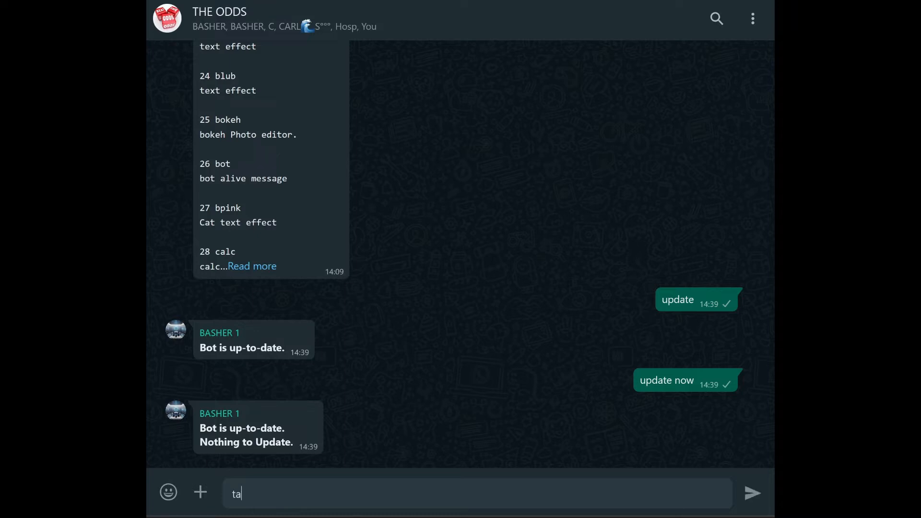
pyautogui.write('g all')
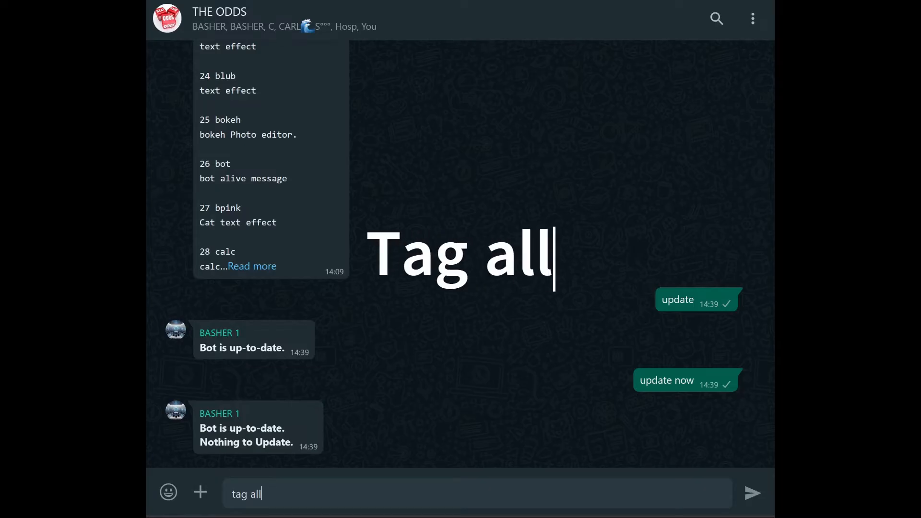
pyautogui.click(752, 492)
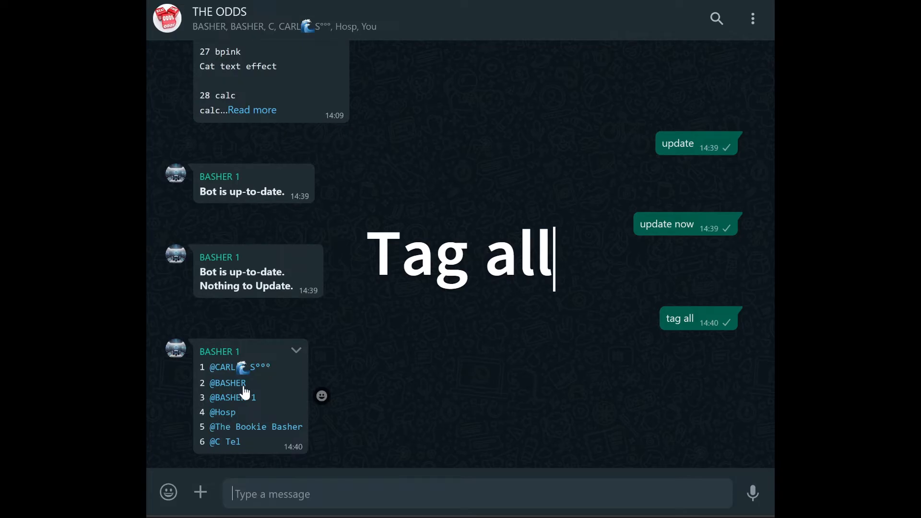
pyautogui.moveTo(278, 439)
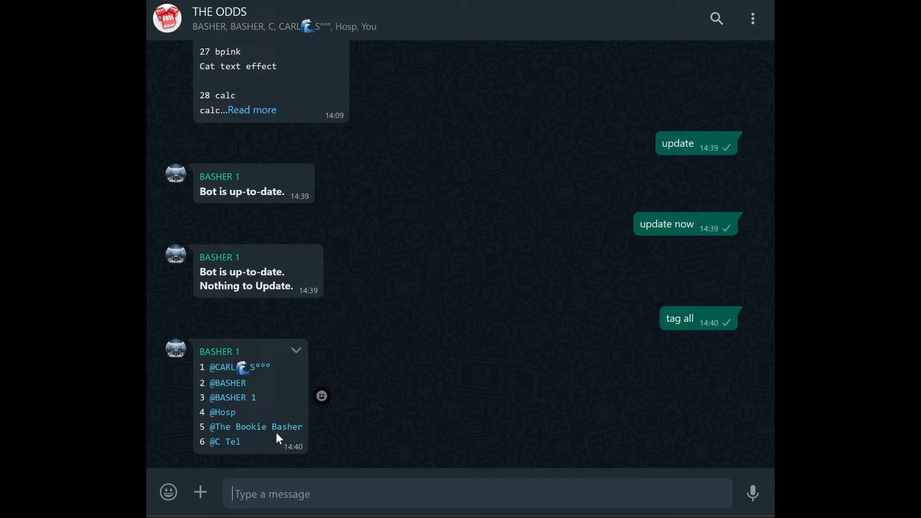
pyautogui.moveTo(538, 384)
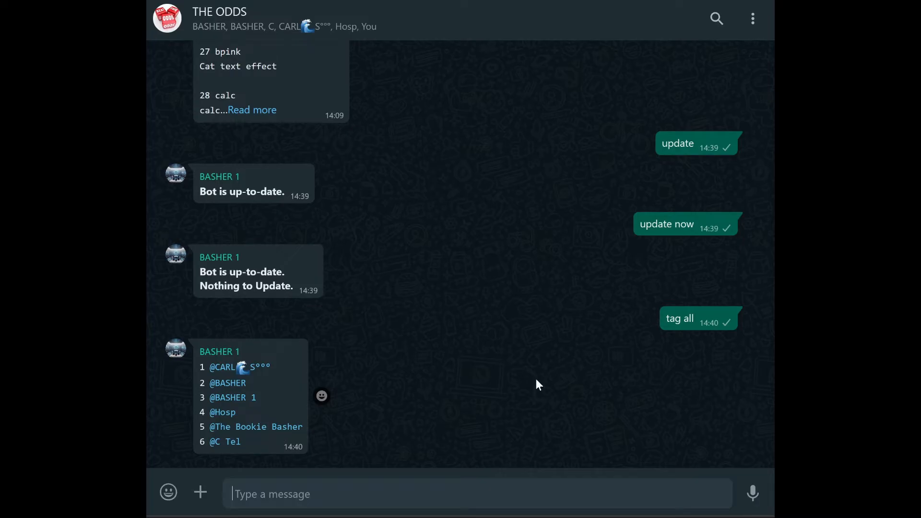
pyautogui.moveTo(542, 384)
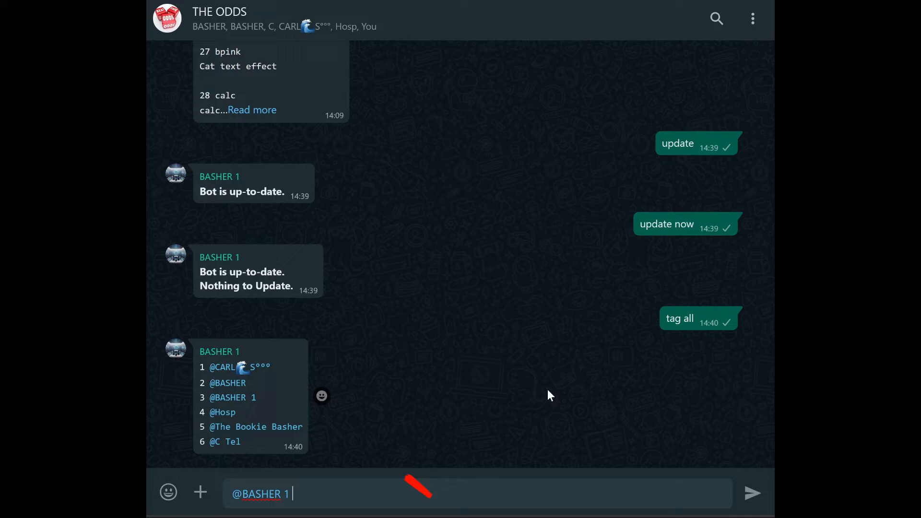
pyautogui.write('@C Tel')
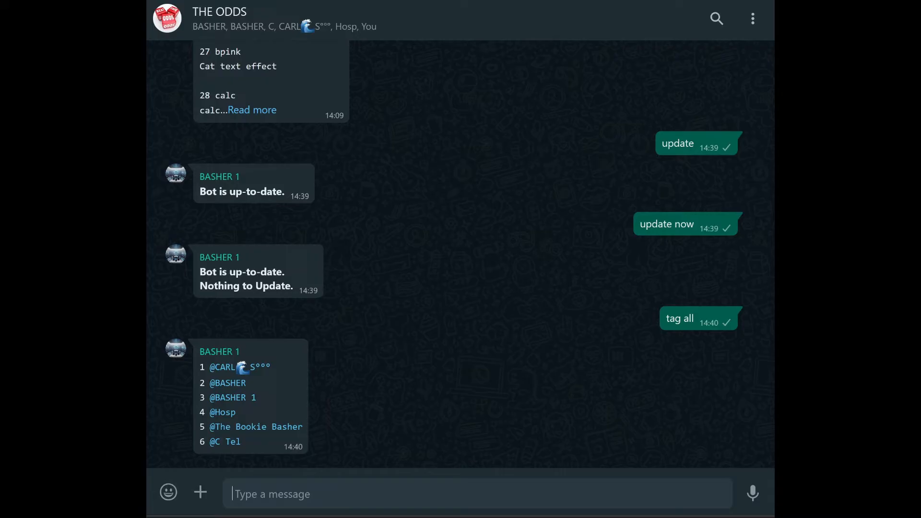
# Step: Send 'tag admin' so the bot mentions admins BASHER and BASHER 1
pyautogui.write('tag')
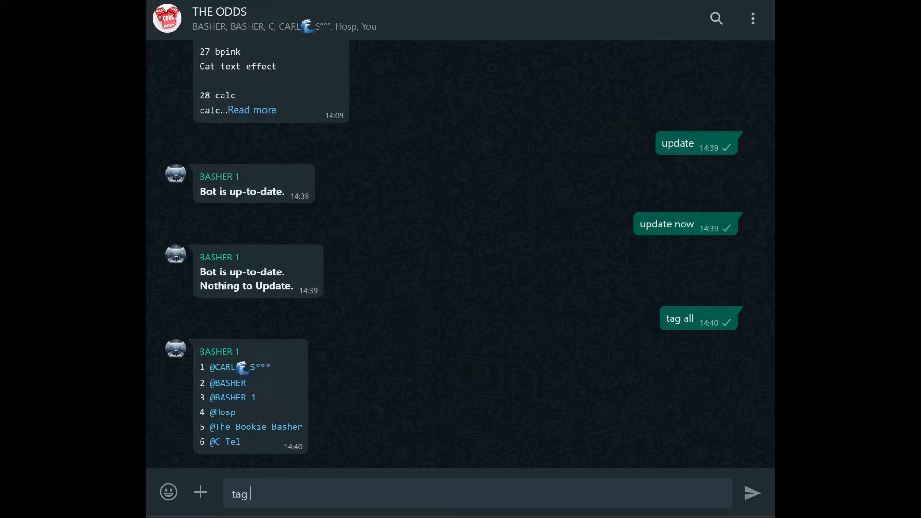
pyautogui.write('admin')
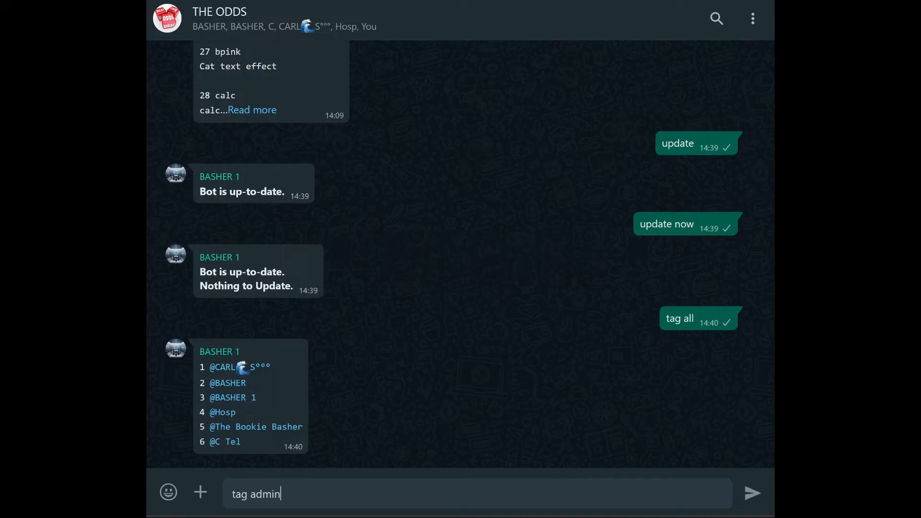
pyautogui.click(751, 492)
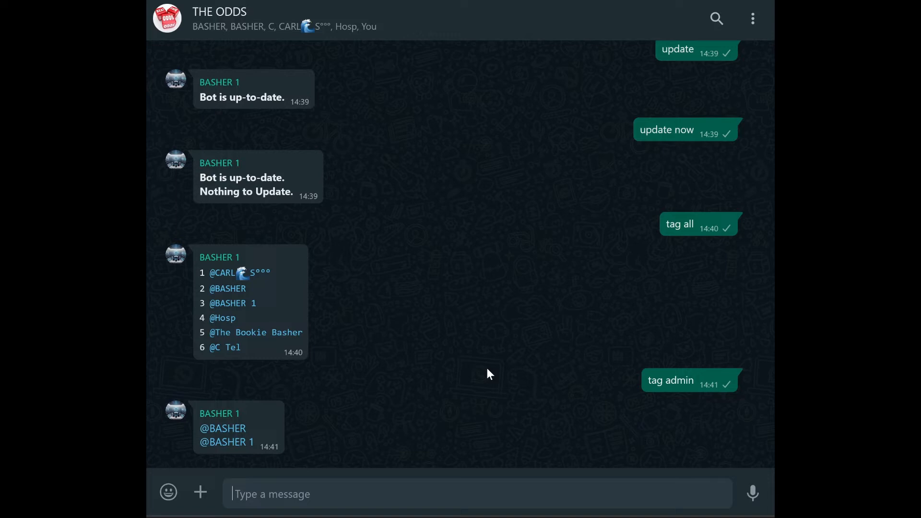
# Step: Send 'tag notadmin' so the bot mentions the four non-admin members
pyautogui.write('tag')
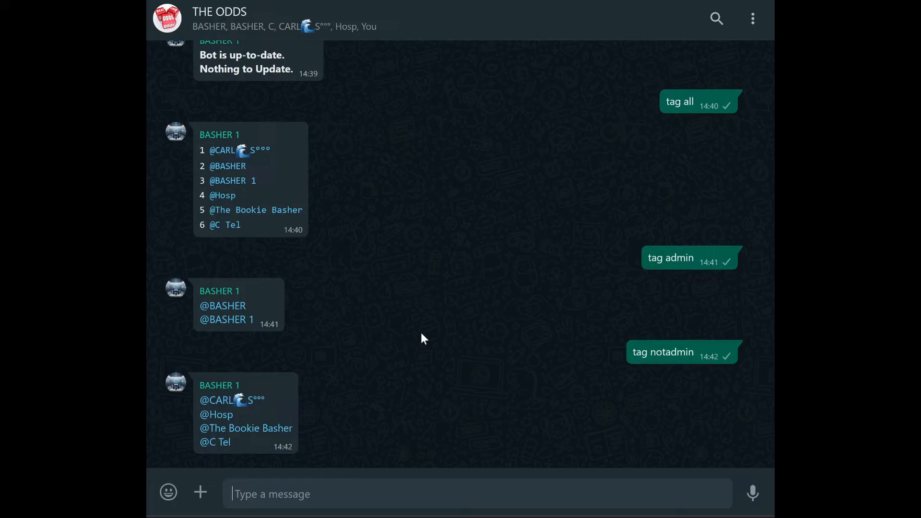
pyautogui.moveTo(417, 428)
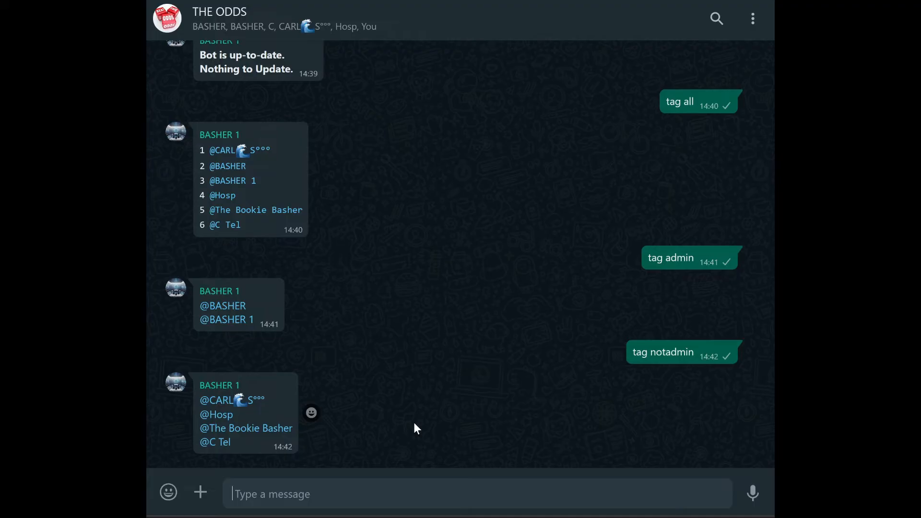
pyautogui.moveTo(420, 434)
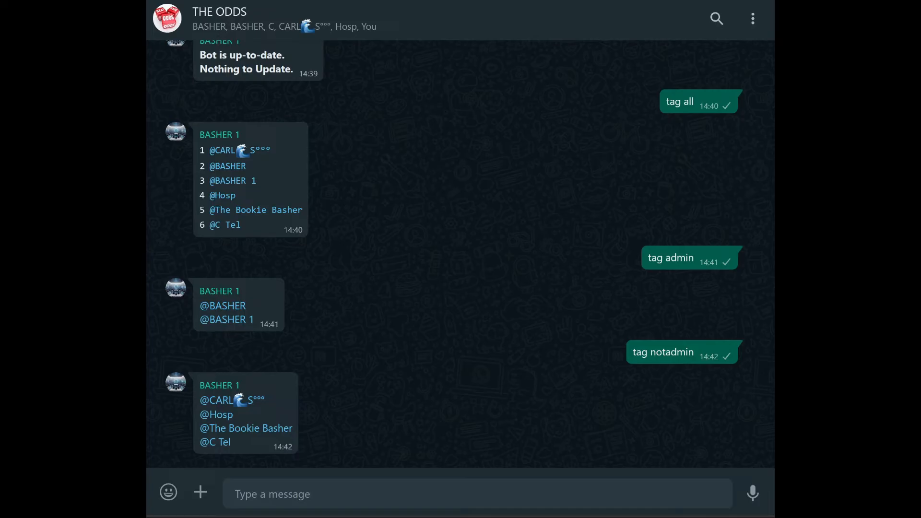
# Step: Send 'tag Hello!' and view the bot's 'Hello, how are you doing?' replies
pyautogui.write('ta')
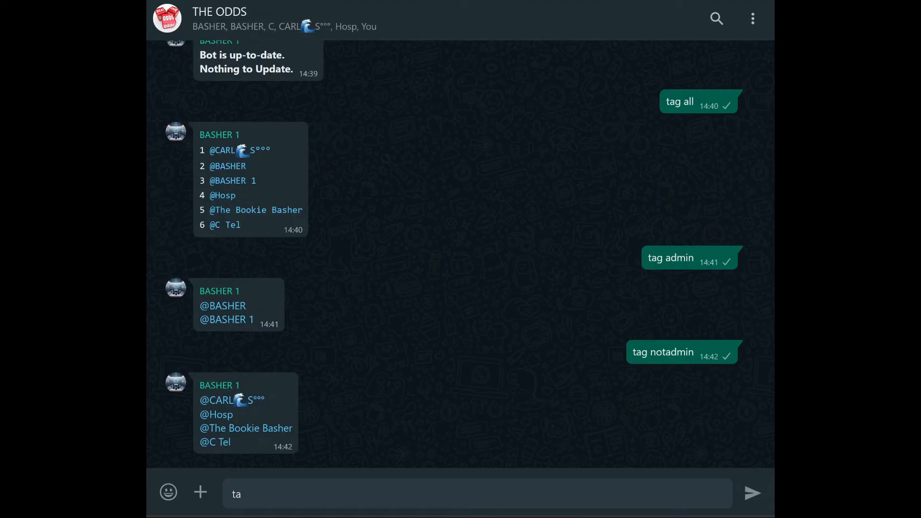
pyautogui.write('g')
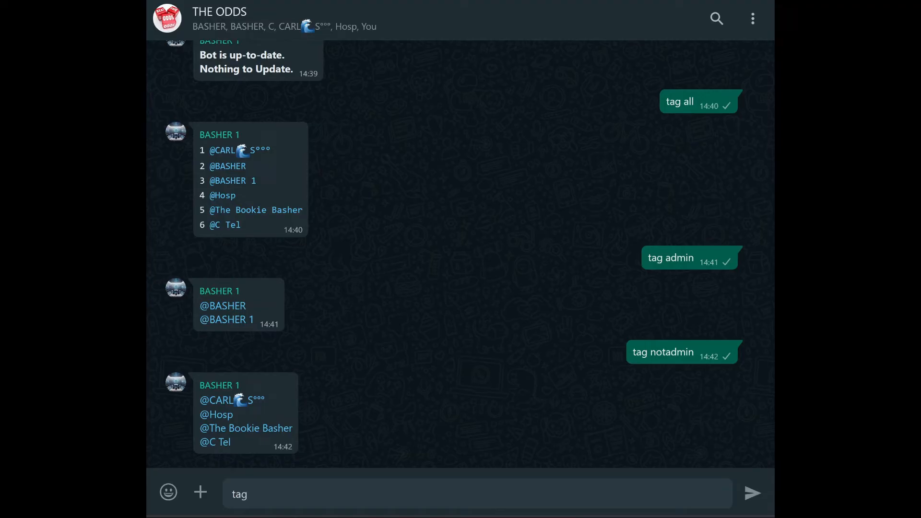
pyautogui.write('H')
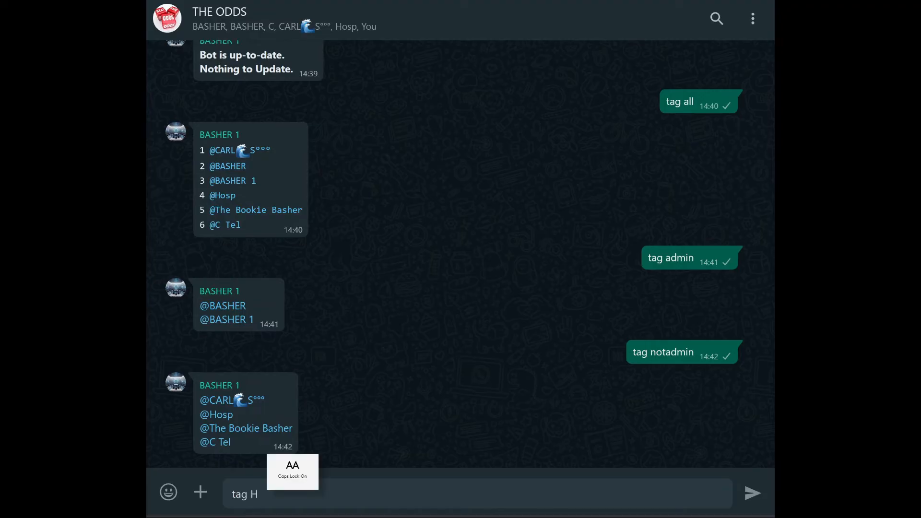
pyautogui.write('ello')
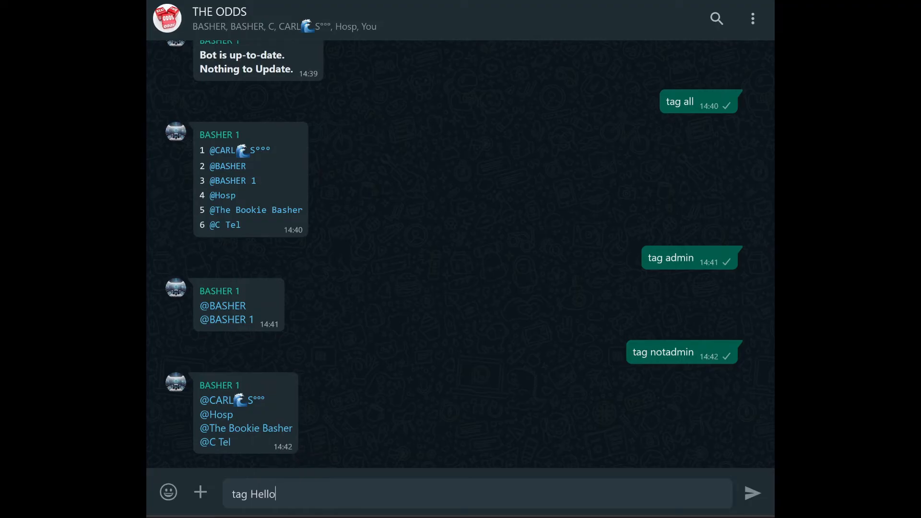
pyautogui.write('!')
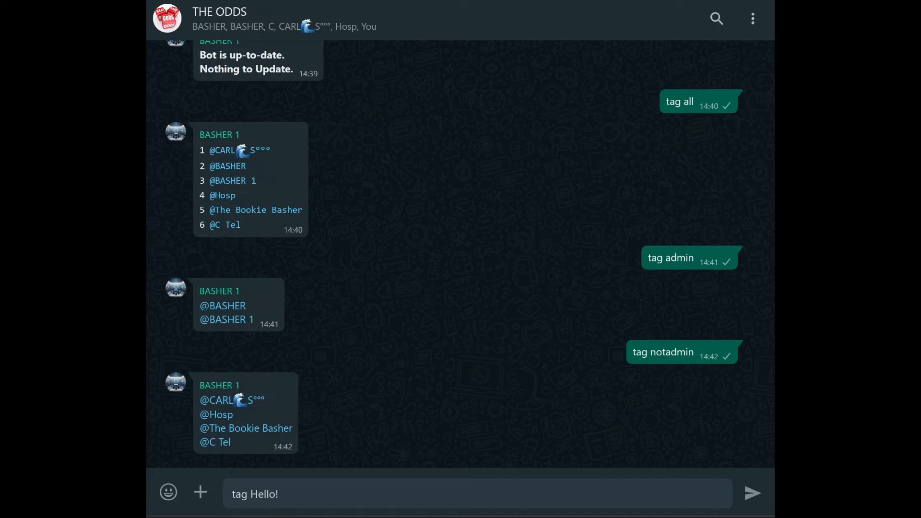
pyautogui.click(752, 492)
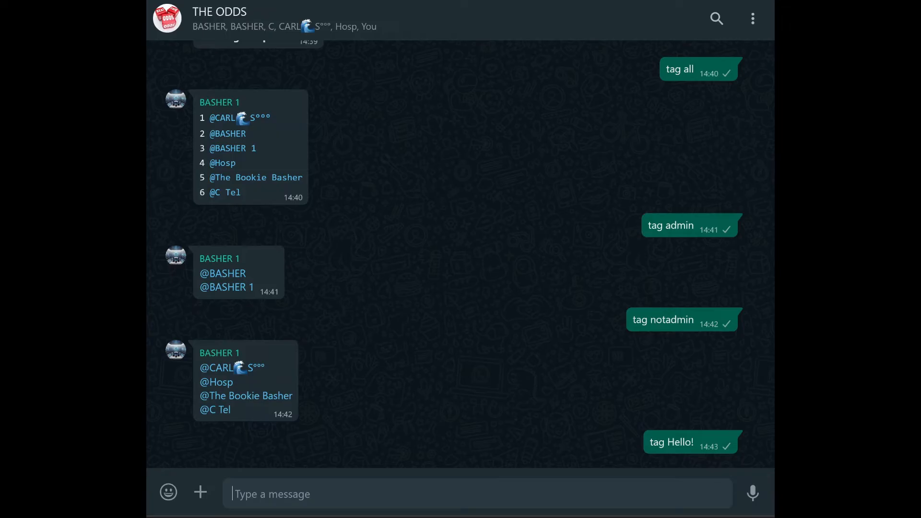
pyautogui.scroll(-3)
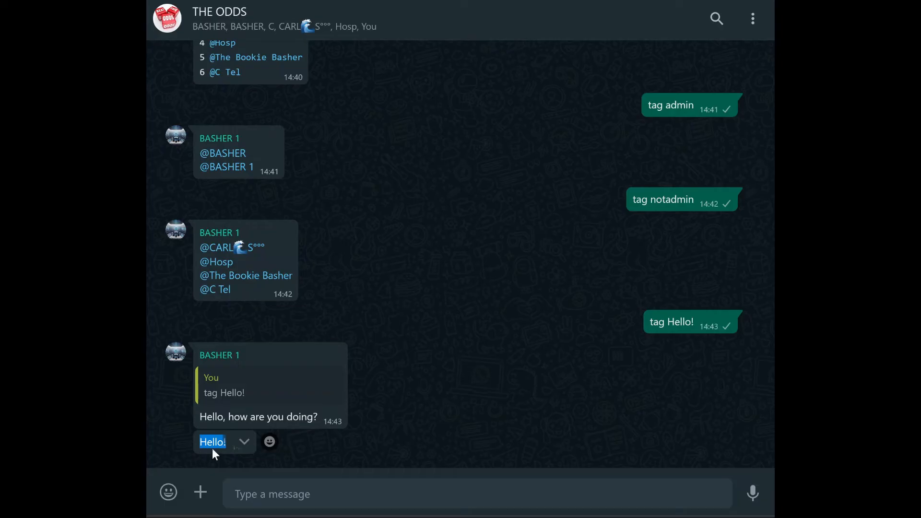
pyautogui.moveTo(234, 455)
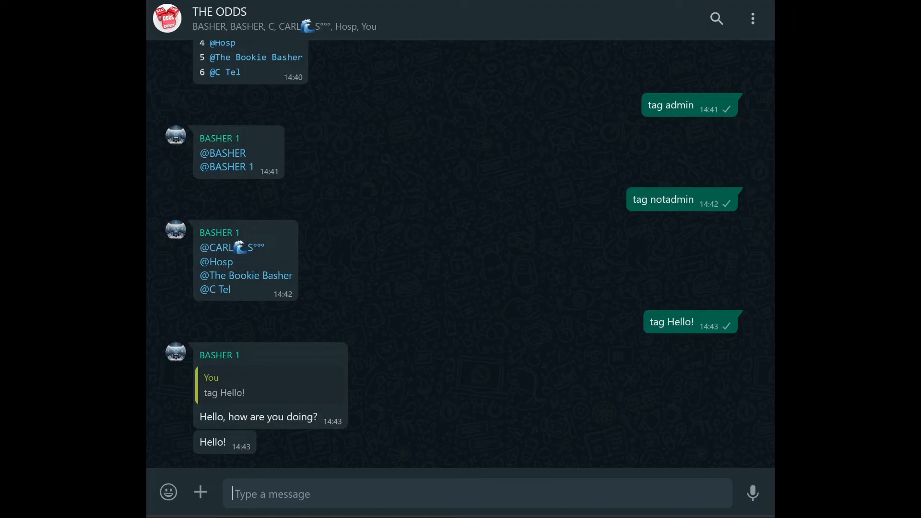
# Step: Send 'Hello everyone', then reply to it with 'tag' so the bot reposts it
pyautogui.write('Hello every')
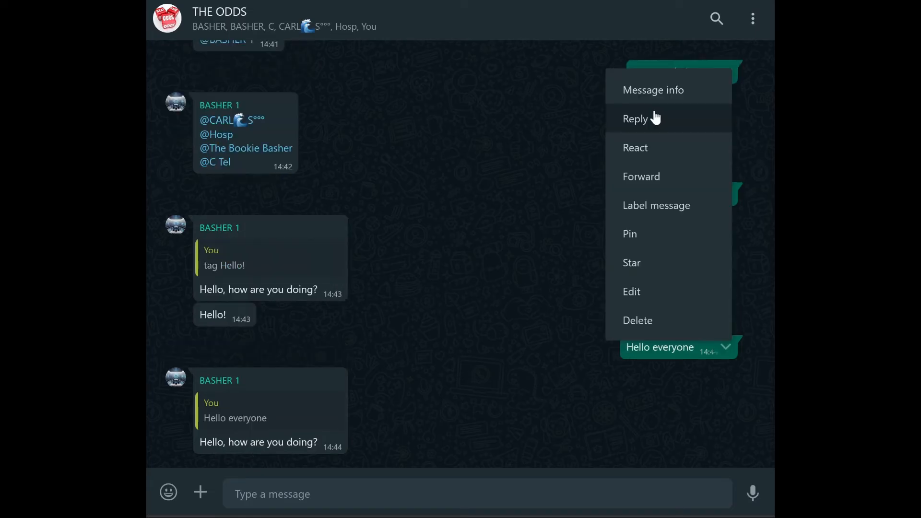
pyautogui.click(635, 118)
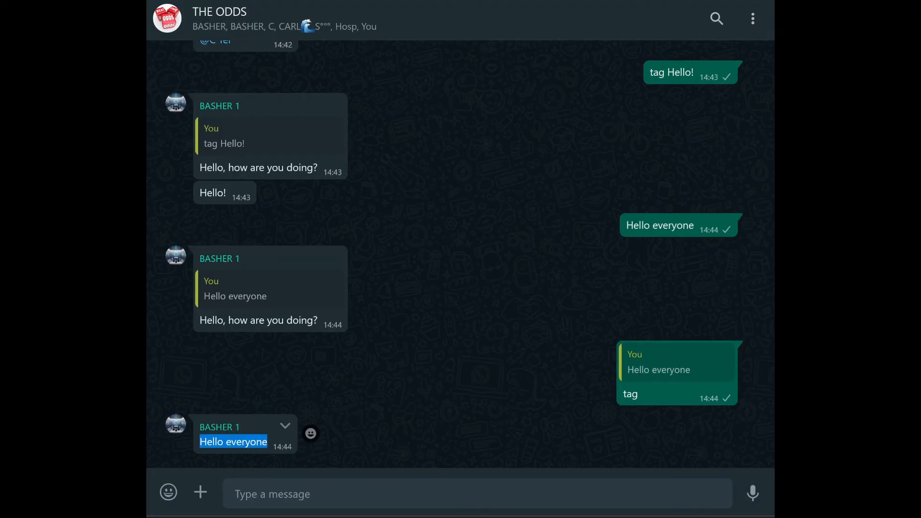
pyautogui.click(360, 445)
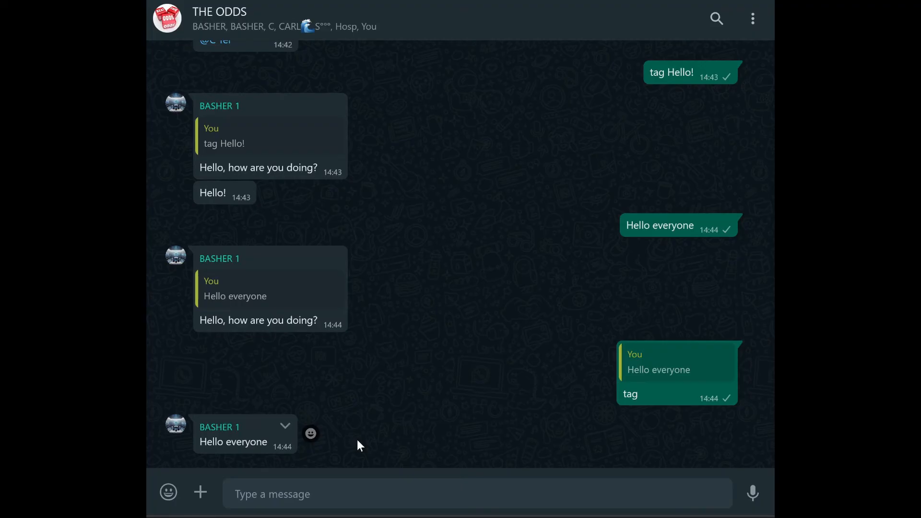
pyautogui.moveTo(369, 447)
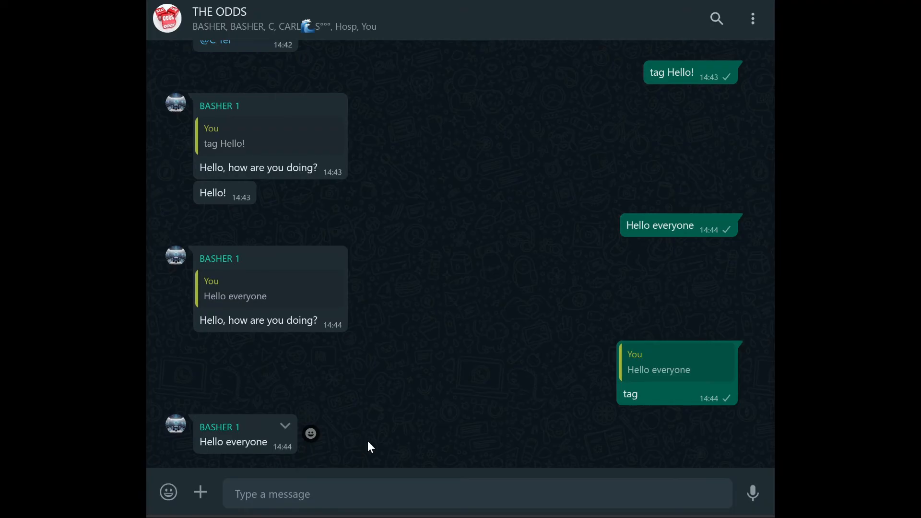
pyautogui.moveTo(370, 446)
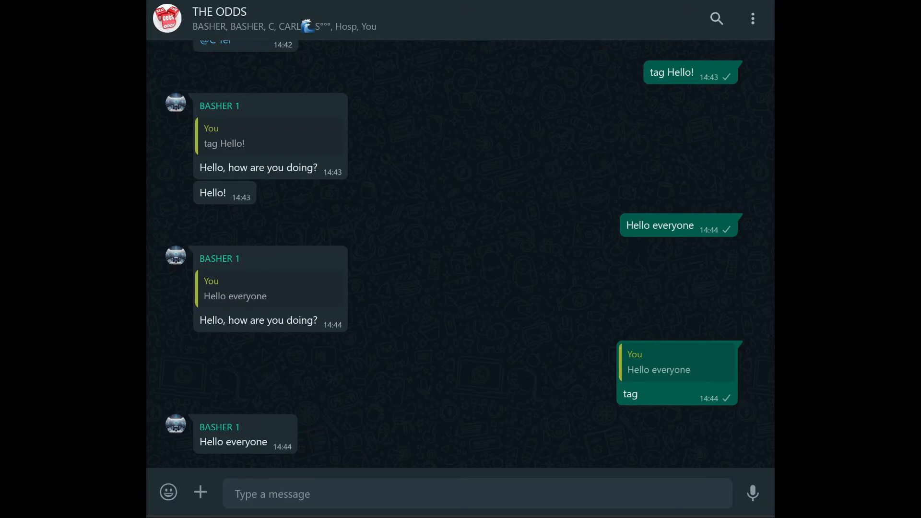
# Step: Send 'menu' and scroll through the bot's Levanter command list, then start typing 'cal'
pyautogui.write('men')
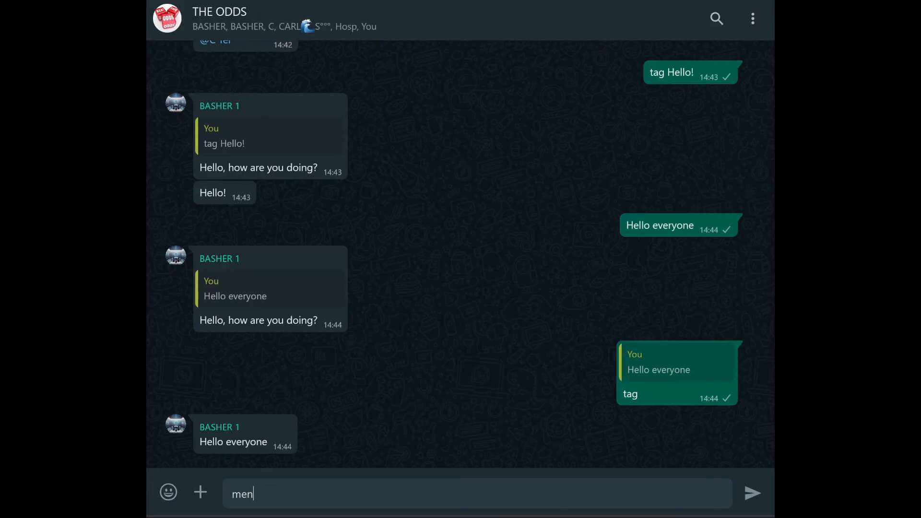
pyautogui.click(752, 492)
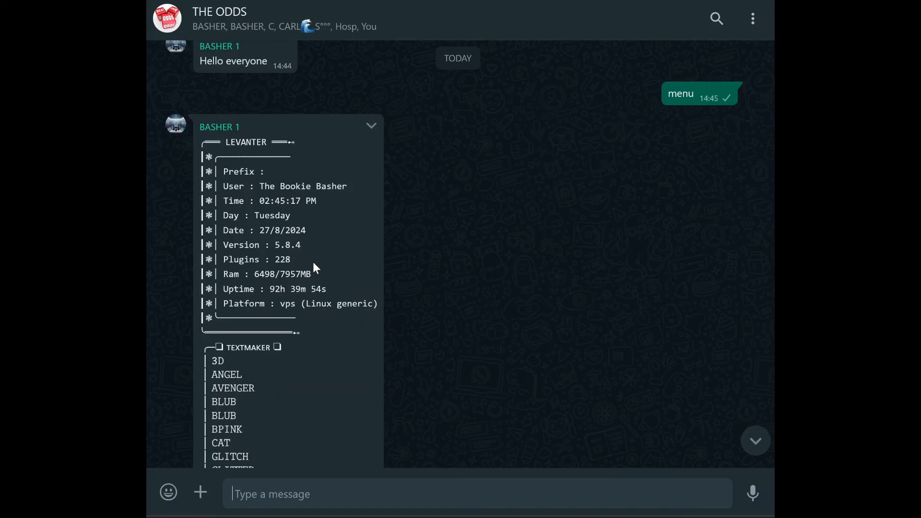
pyautogui.scroll(-3)
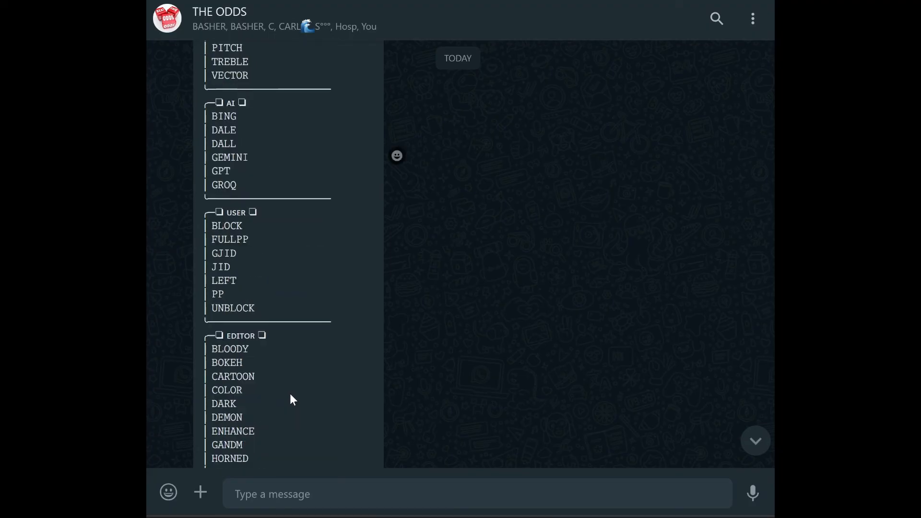
pyautogui.scroll(3)
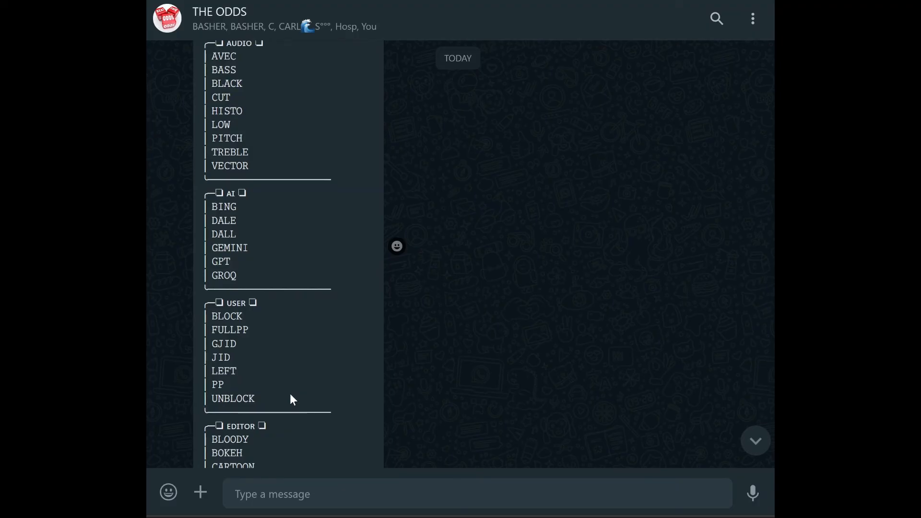
pyautogui.scroll(-3)
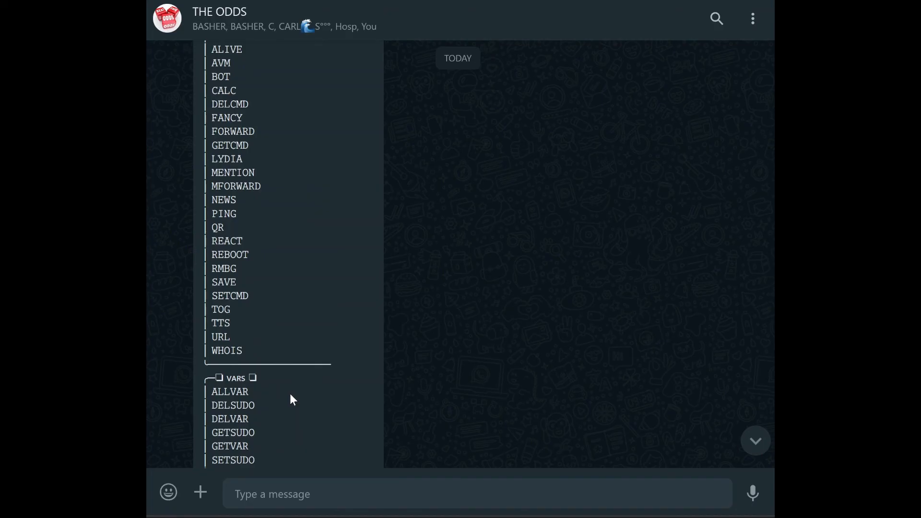
pyautogui.scroll(3)
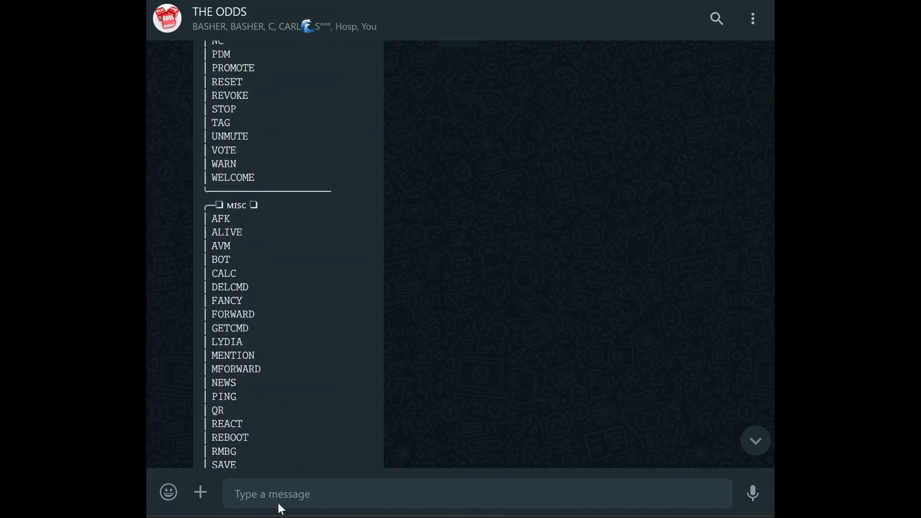
pyautogui.write('cal')
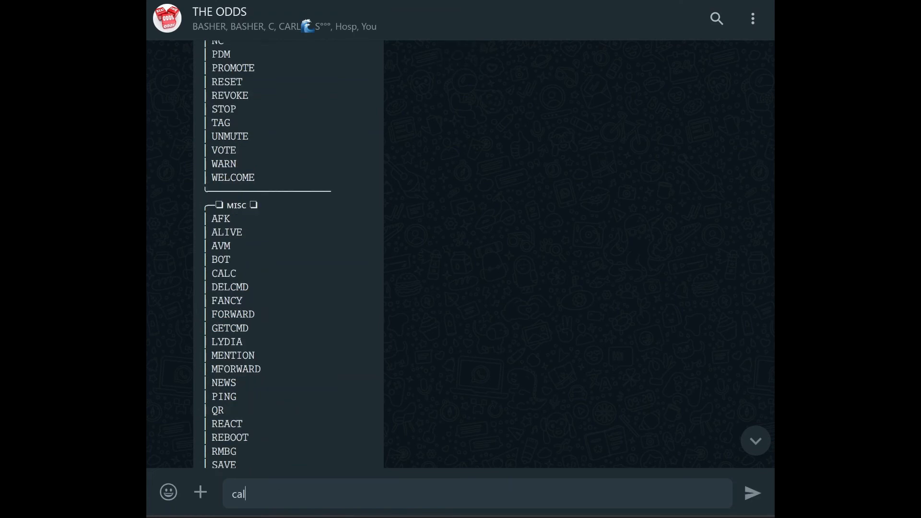
# Step: Send 'calc' for the example format, then 'calc 4 * 4' answered with 16
pyautogui.click(752, 493)
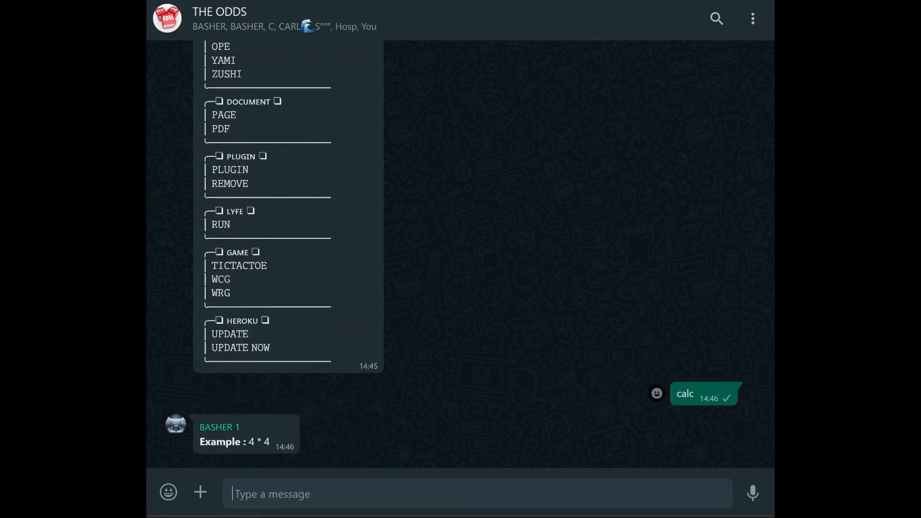
pyautogui.write('calc')
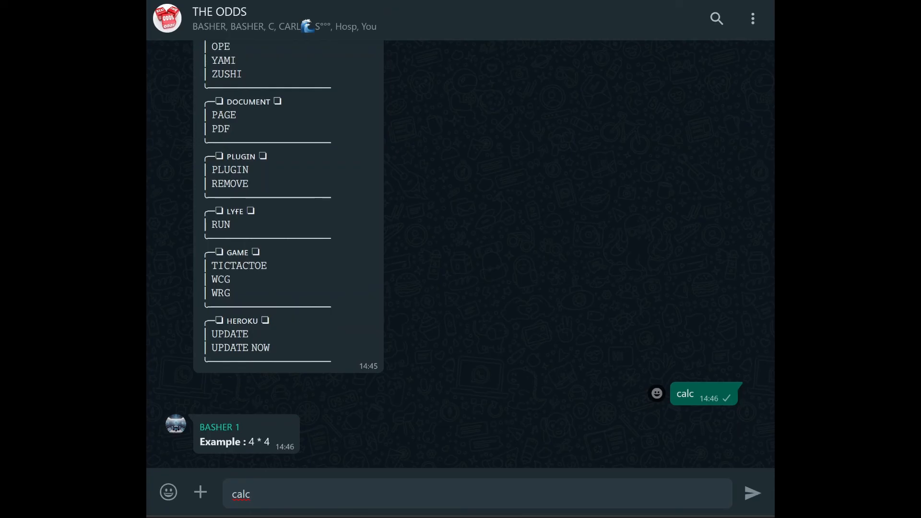
pyautogui.write('4')
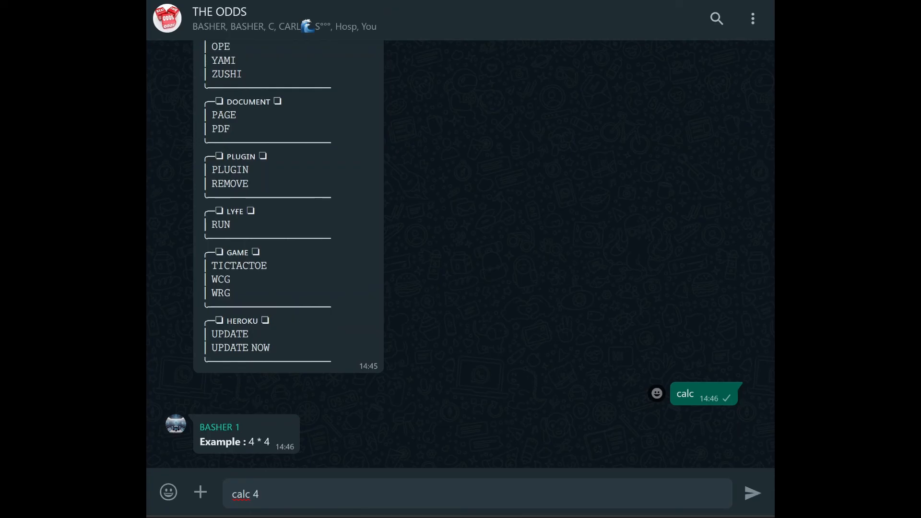
pyautogui.click(752, 493)
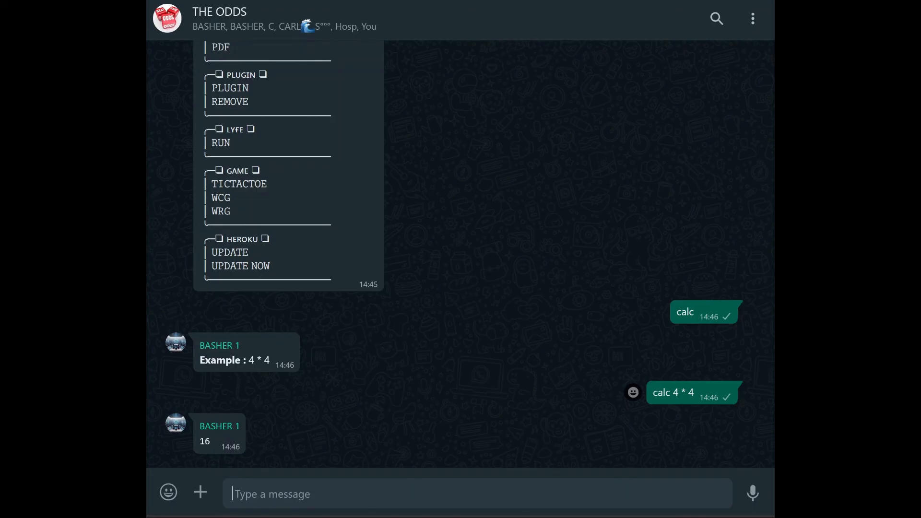
pyautogui.moveTo(293, 476)
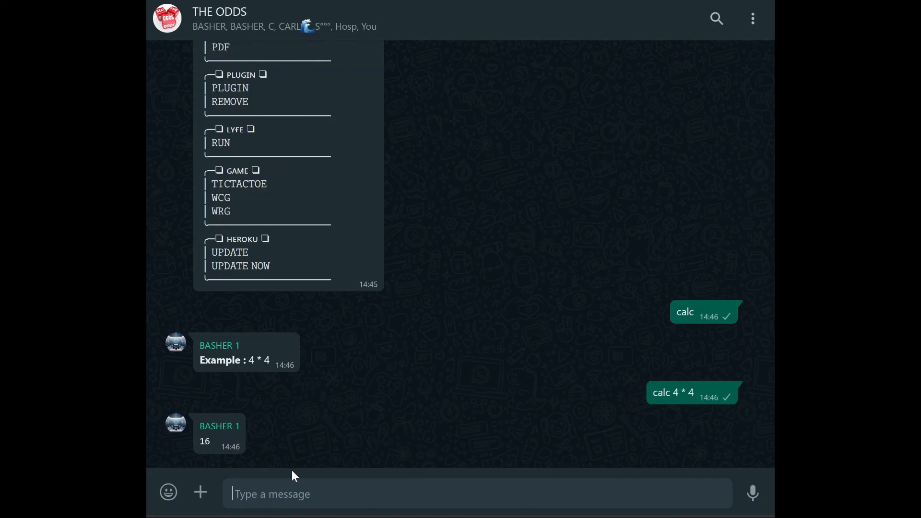
pyautogui.moveTo(305, 490)
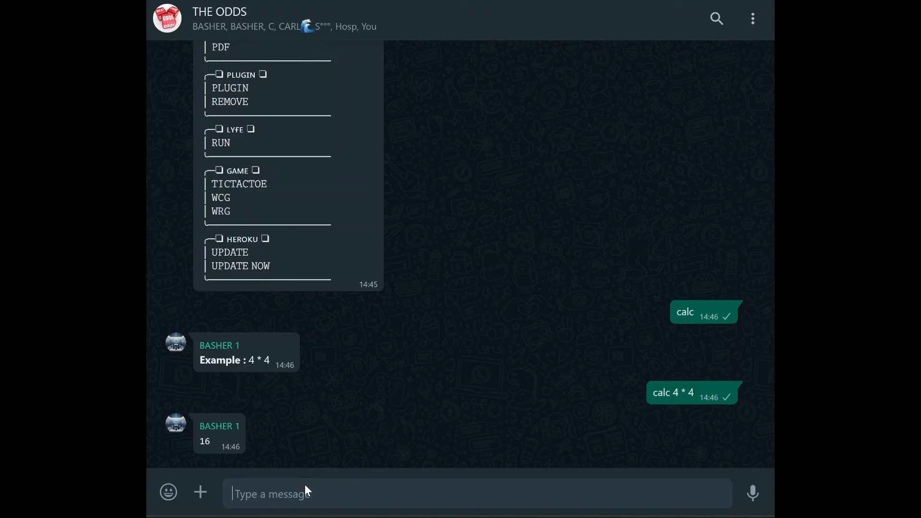
pyautogui.write('cal')
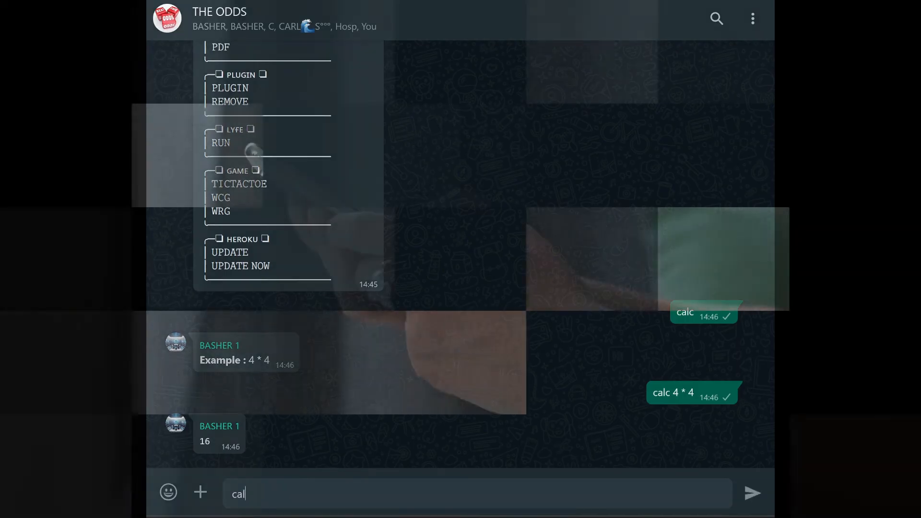